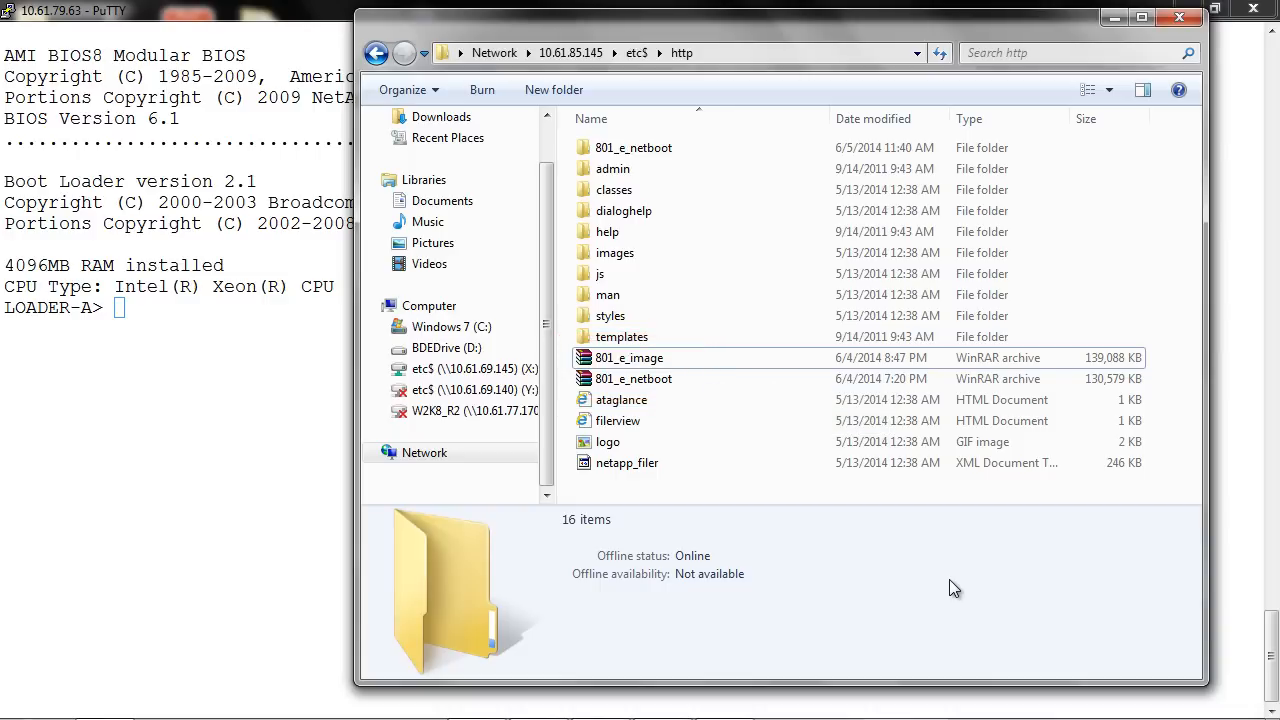
pyautogui.moveTo(288, 480)
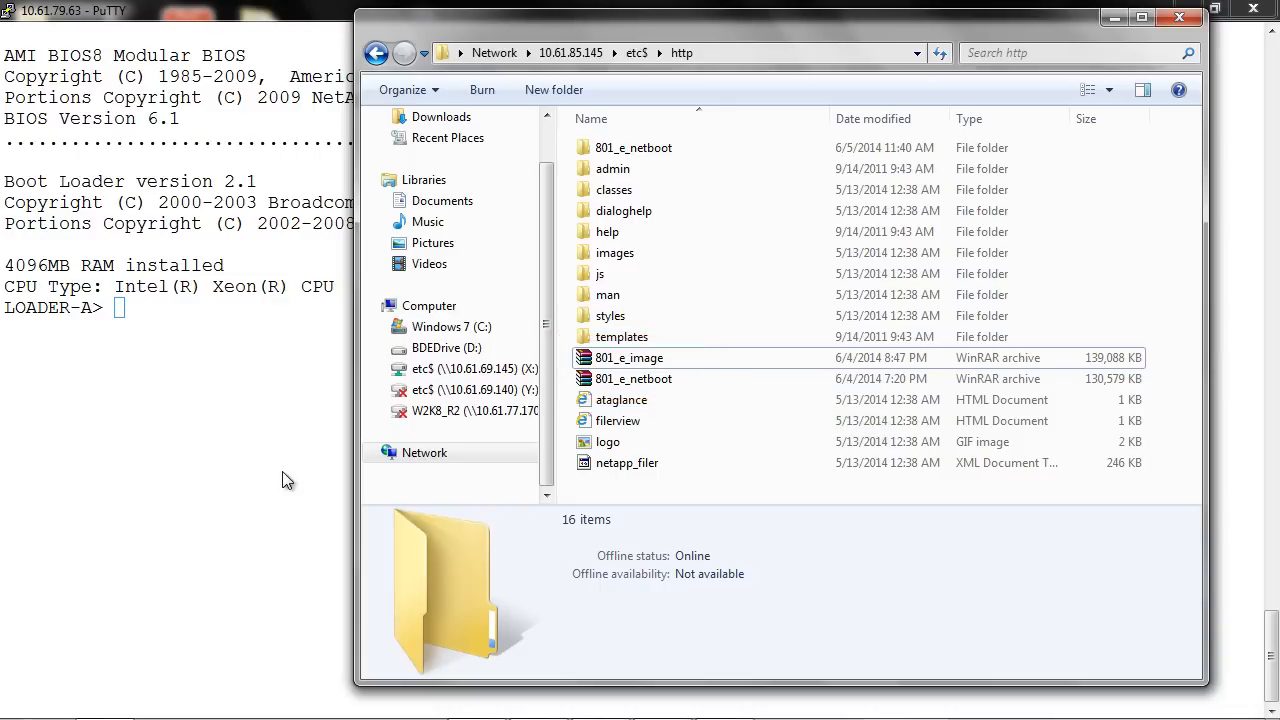
pyautogui.moveTo(450, 470)
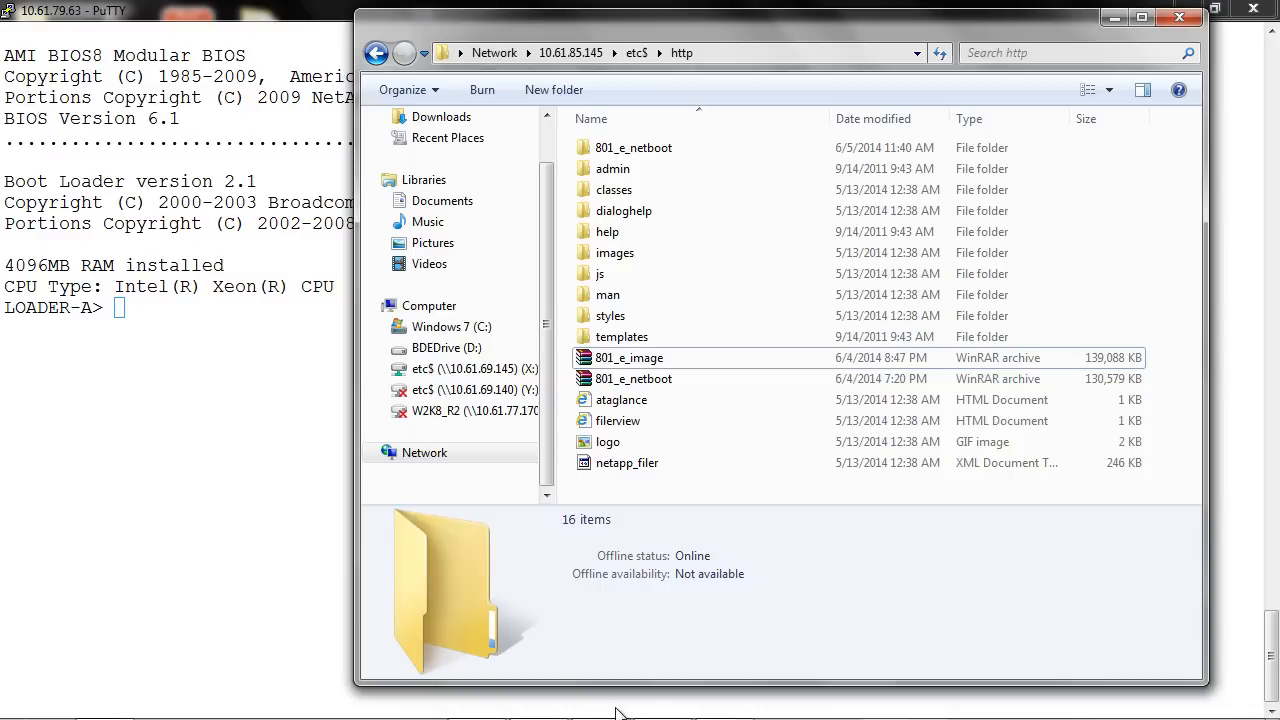
pyautogui.moveTo(276, 332)
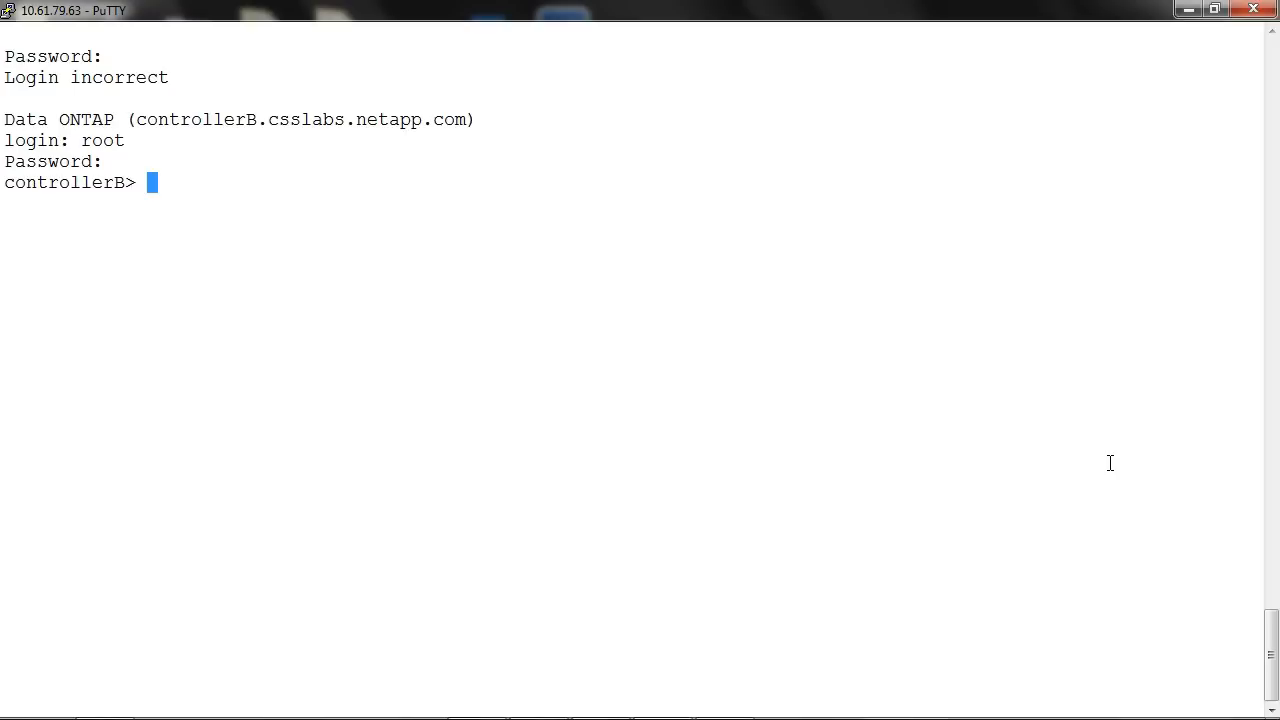
pyautogui.write('opt')
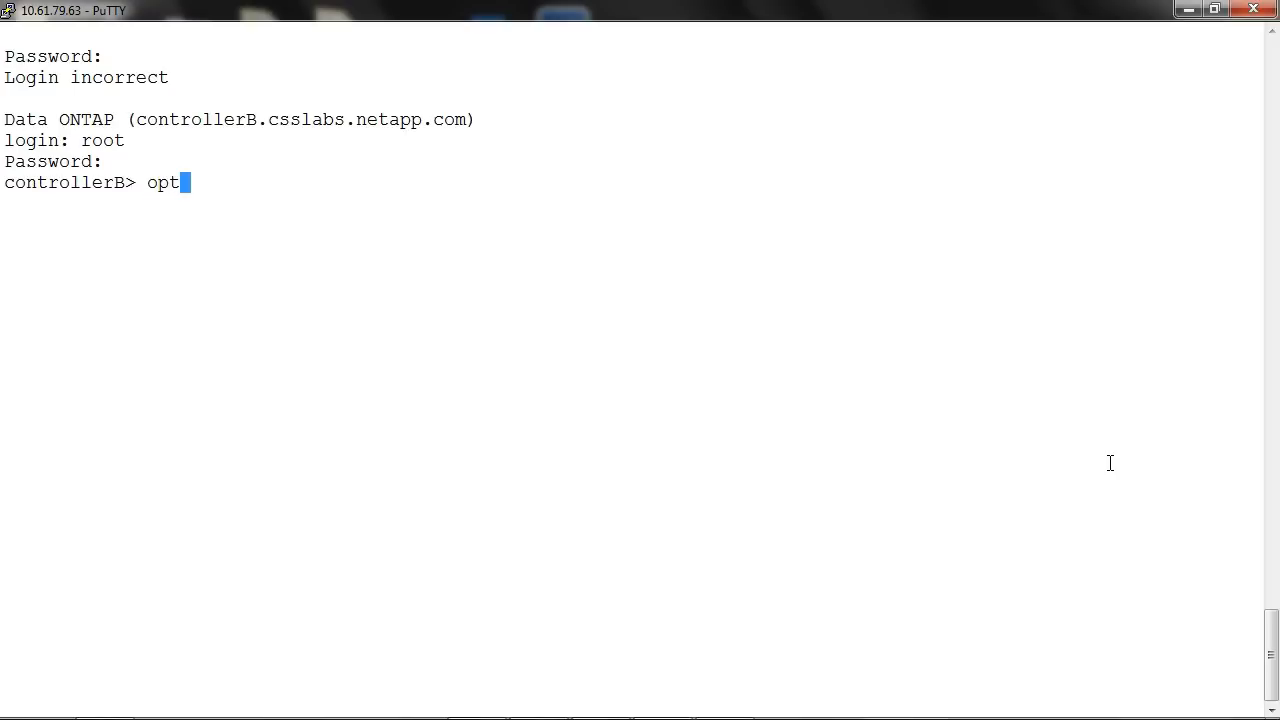
pyautogui.write('ions')
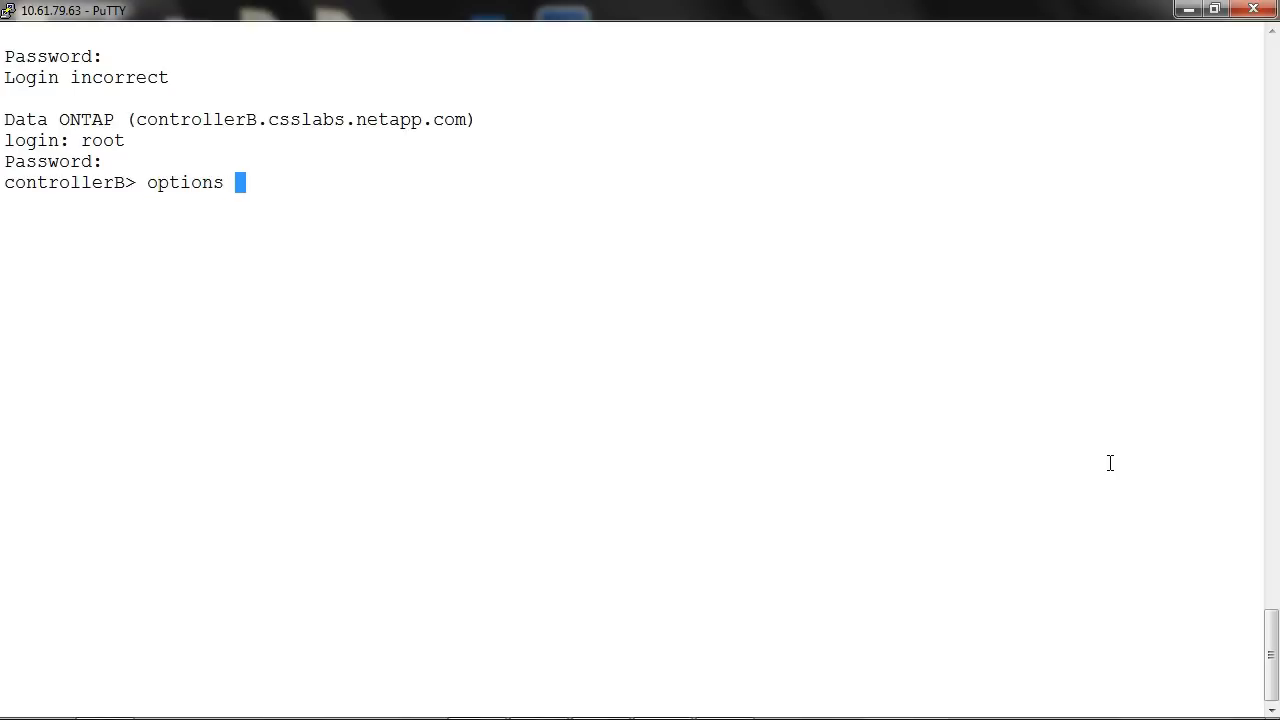
pyautogui.write('httpd')
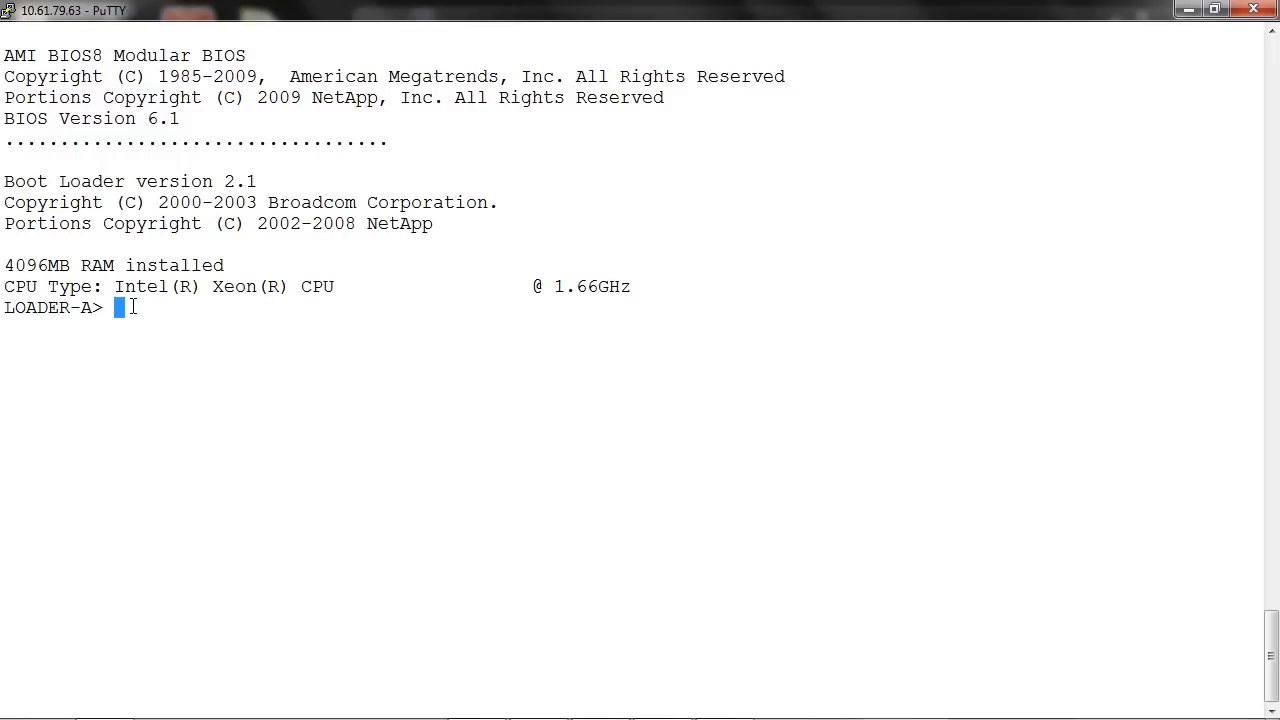
pyautogui.write('ifconfig e0a -addr=10.61.85.140 -mask=255.255.255.0 -gw=10.61.85.1')
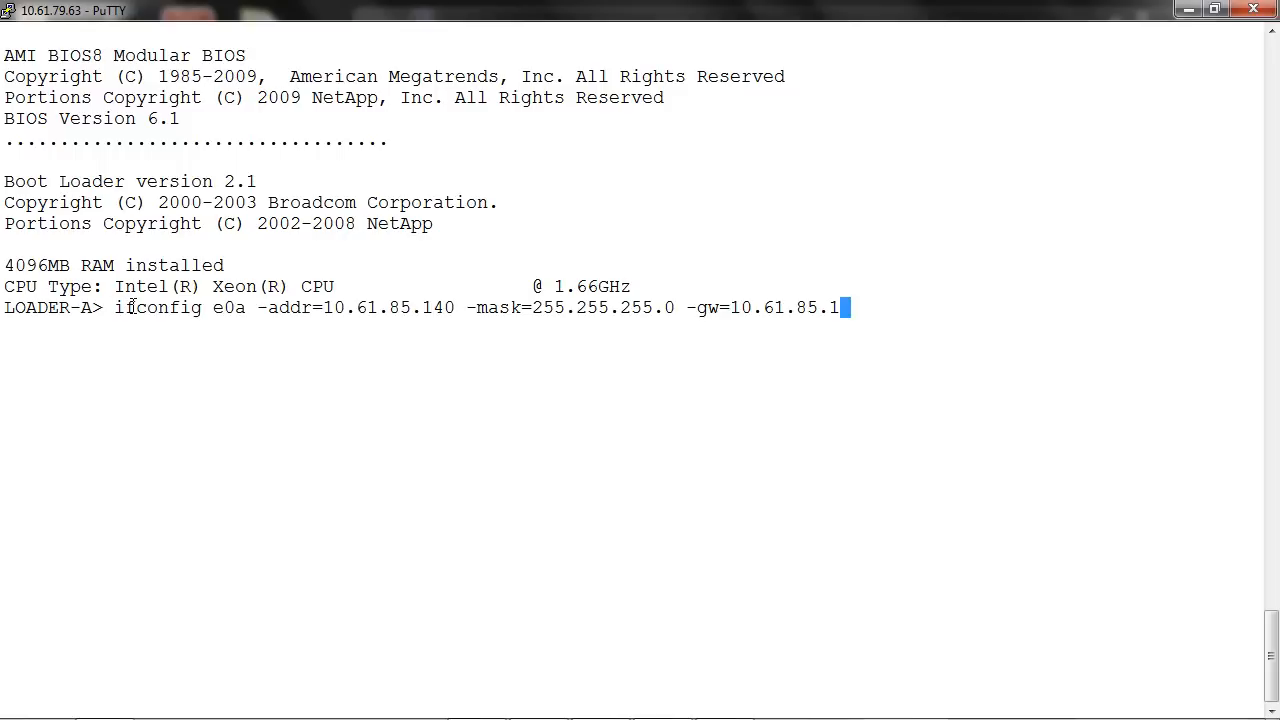
pyautogui.moveTo(310, 344)
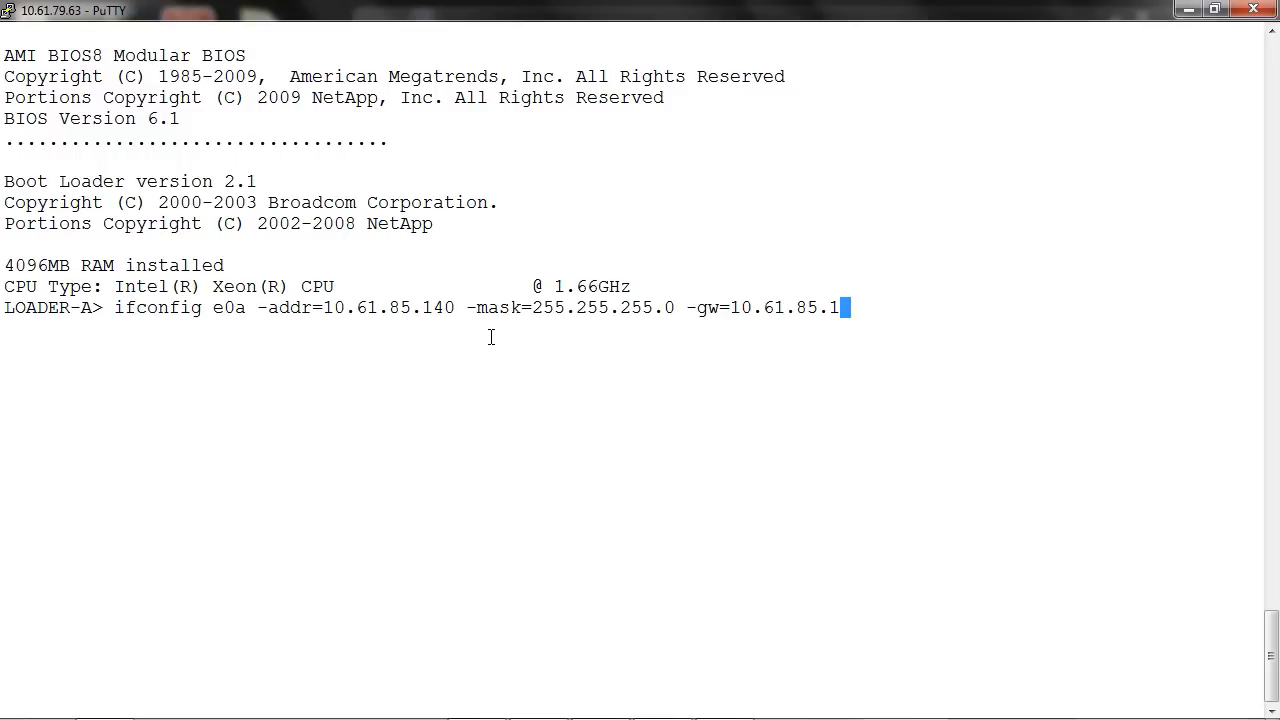
pyautogui.moveTo(690, 352)
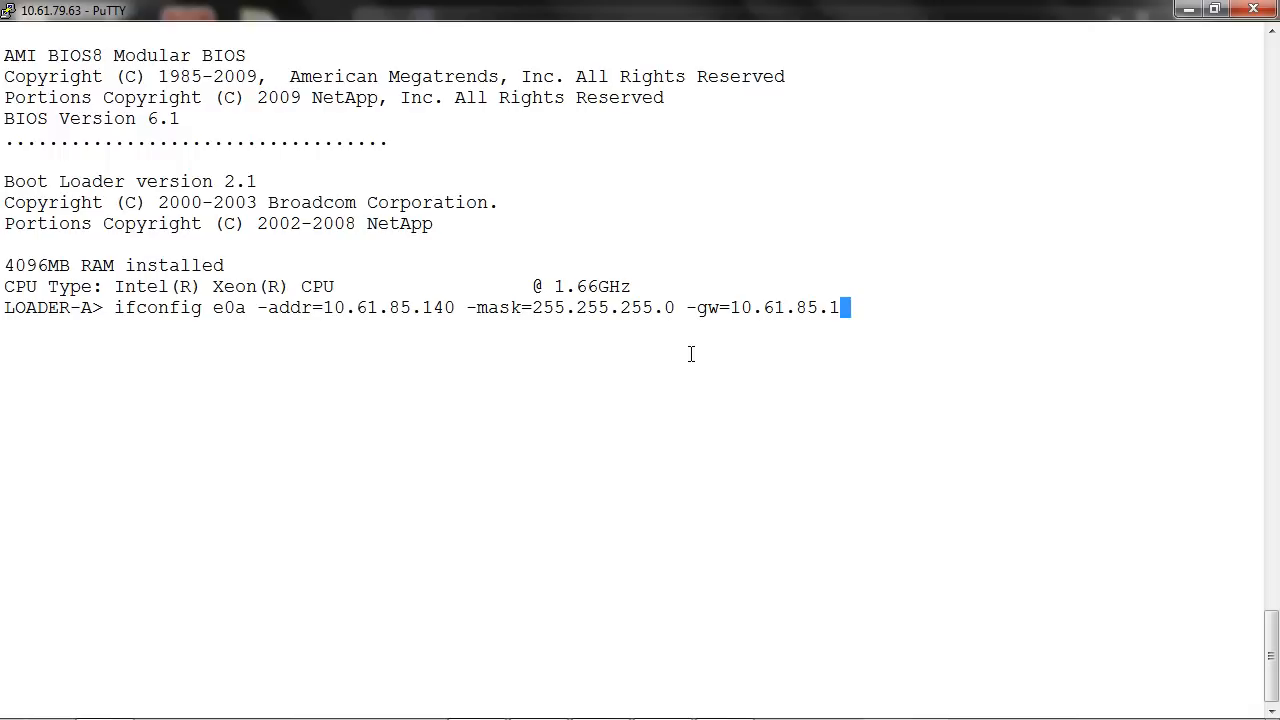
pyautogui.moveTo(140, 414)
pyautogui.write('n')
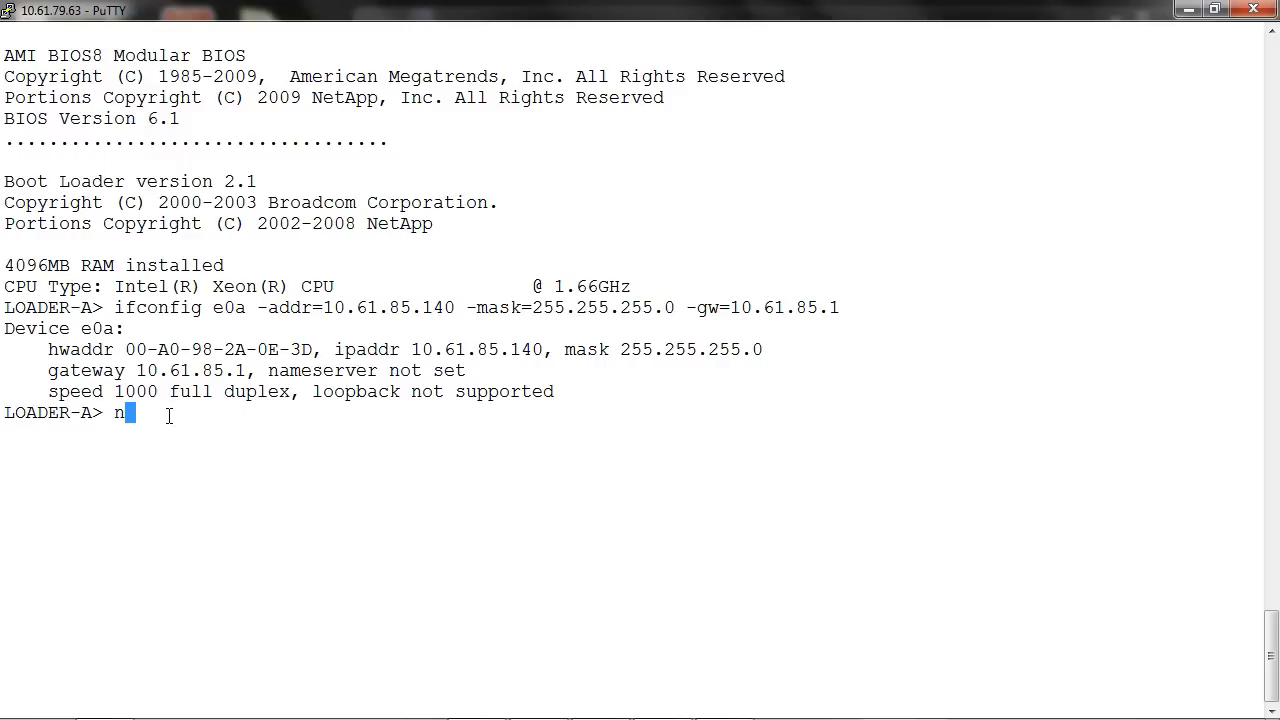
pyautogui.write('etboot http://10.61.85.145/801_e_netboot/netboot/kernel')
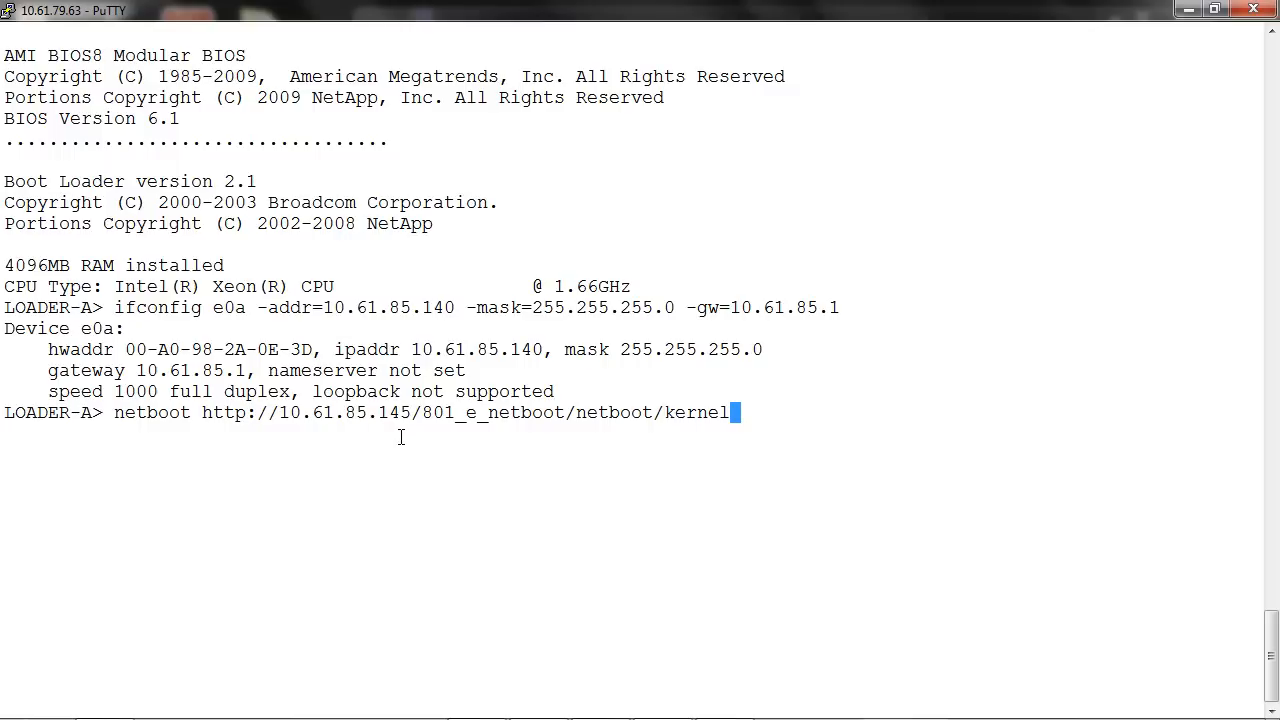
pyautogui.moveTo(436, 448)
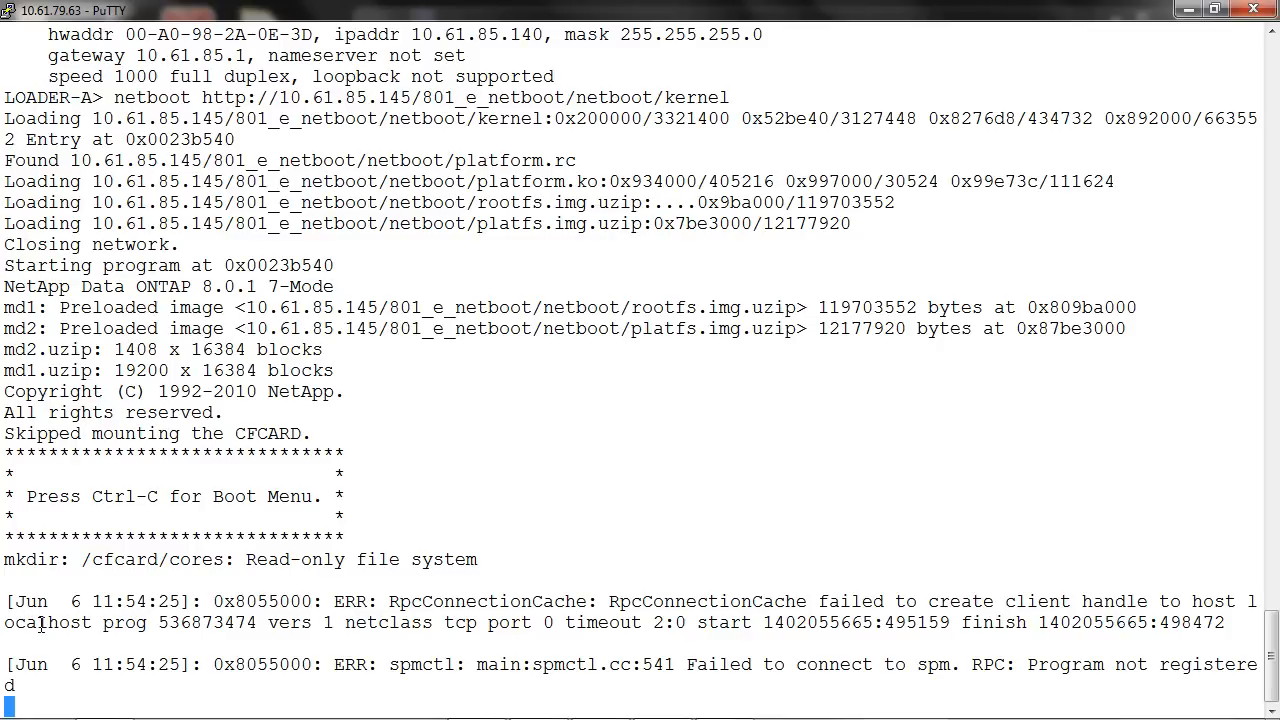
pyautogui.scroll(-3)
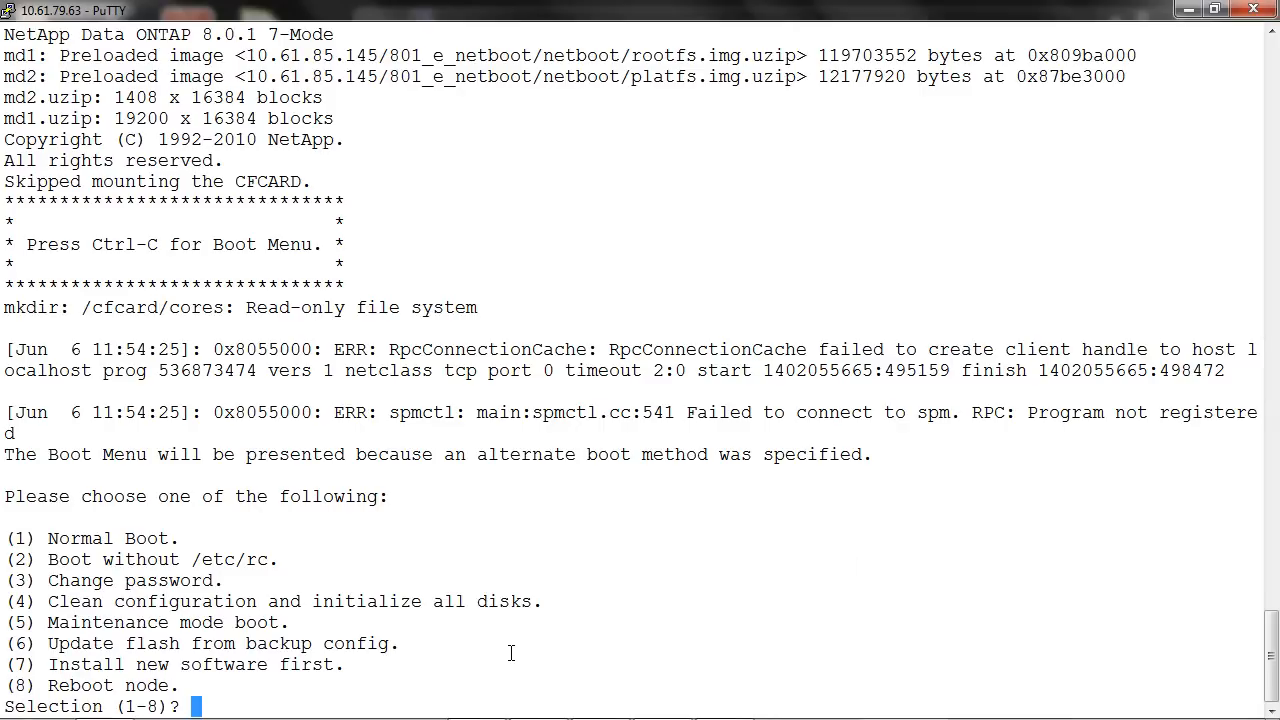
pyautogui.moveTo(564, 570)
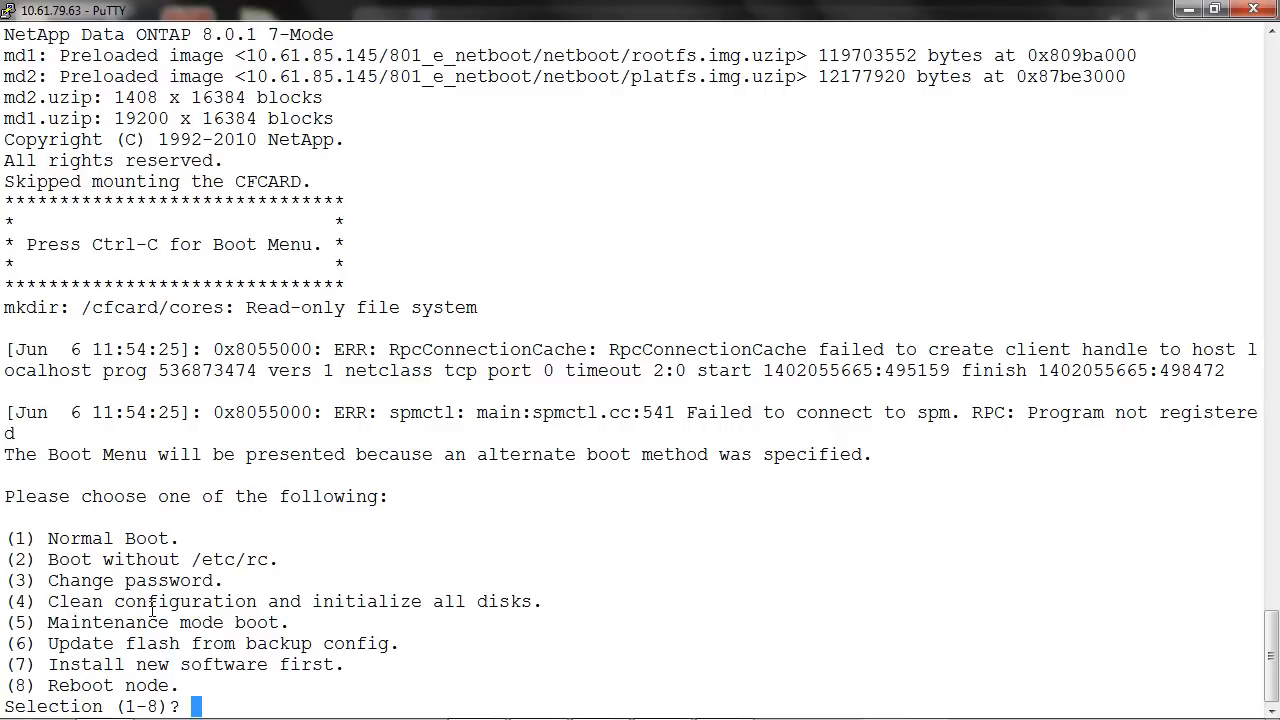
pyautogui.moveTo(524, 556)
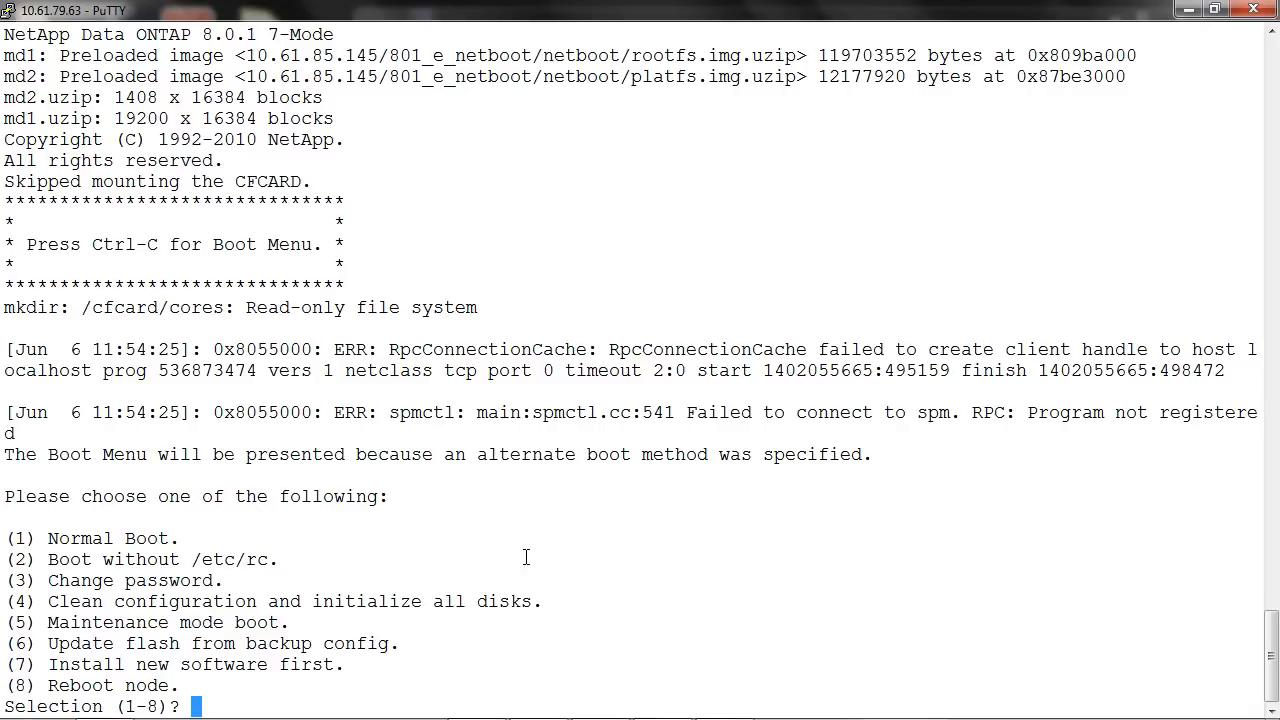
pyautogui.moveTo(142, 628)
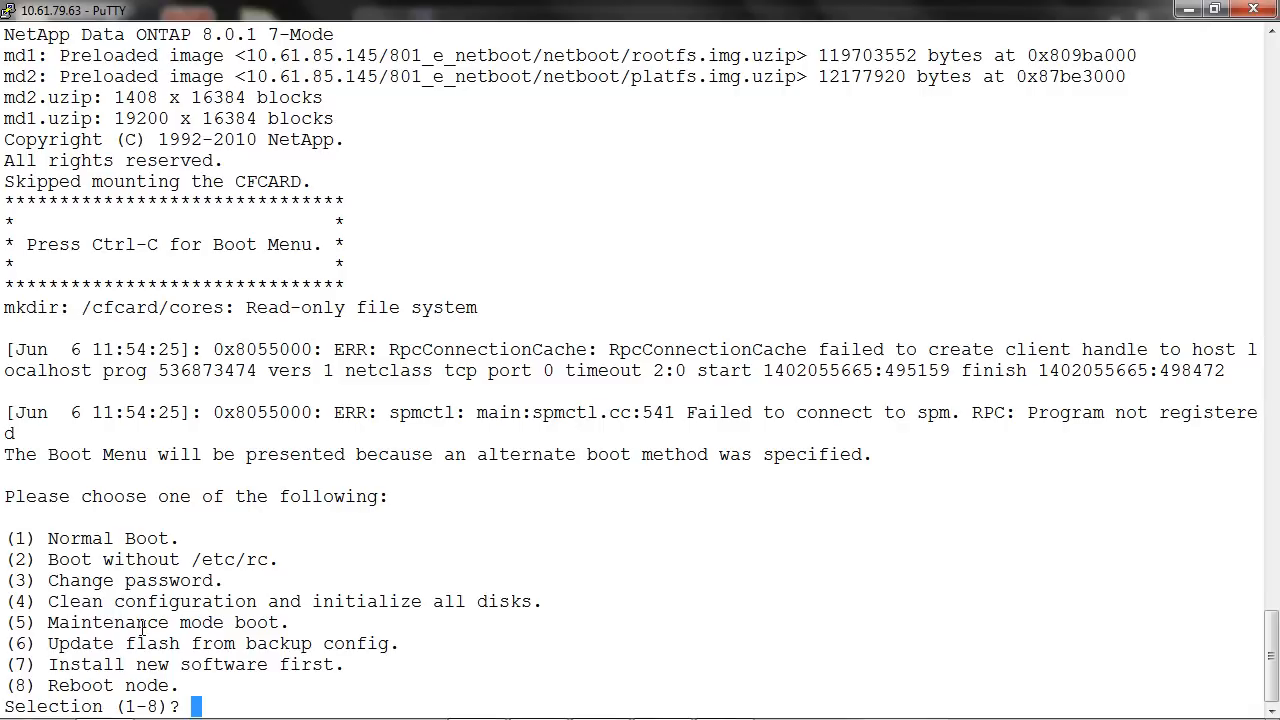